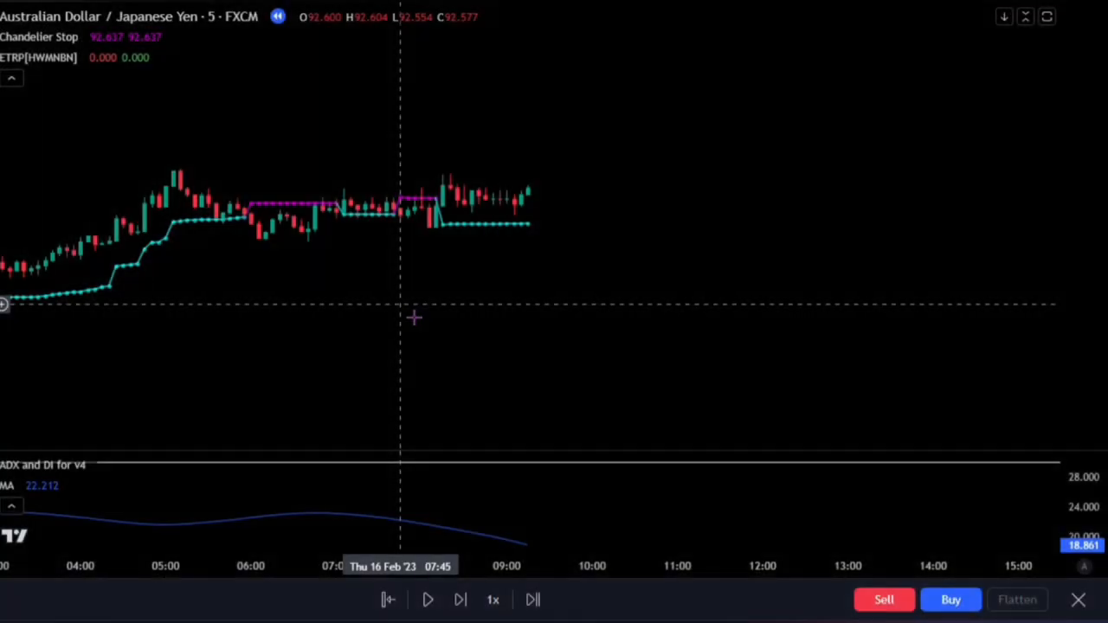
pyautogui.moveTo(499, 338)
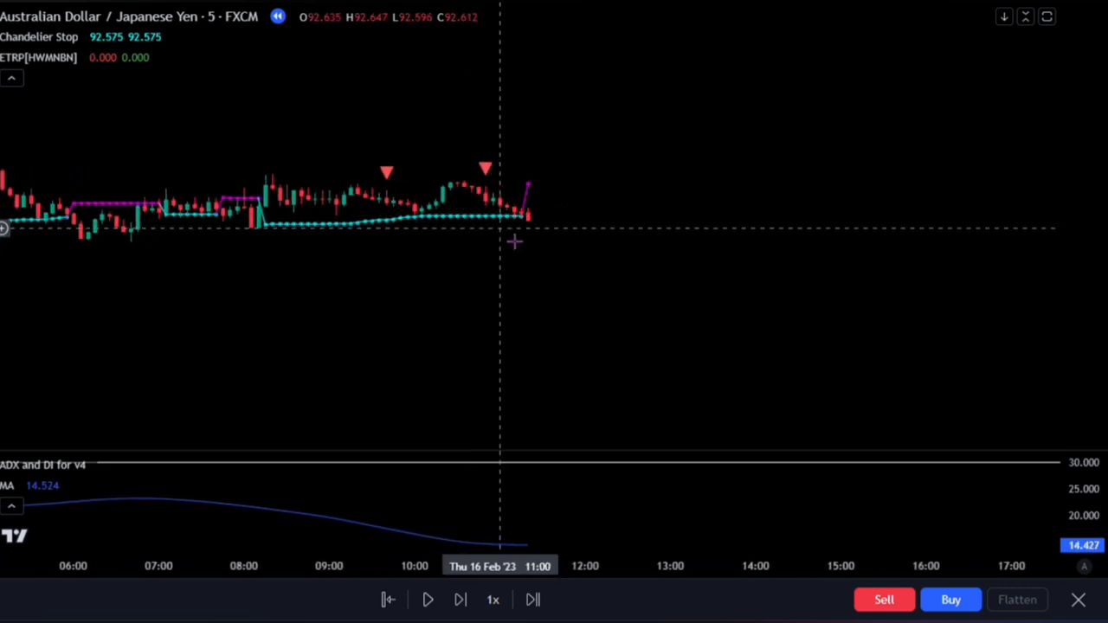
pyautogui.moveTo(565, 461)
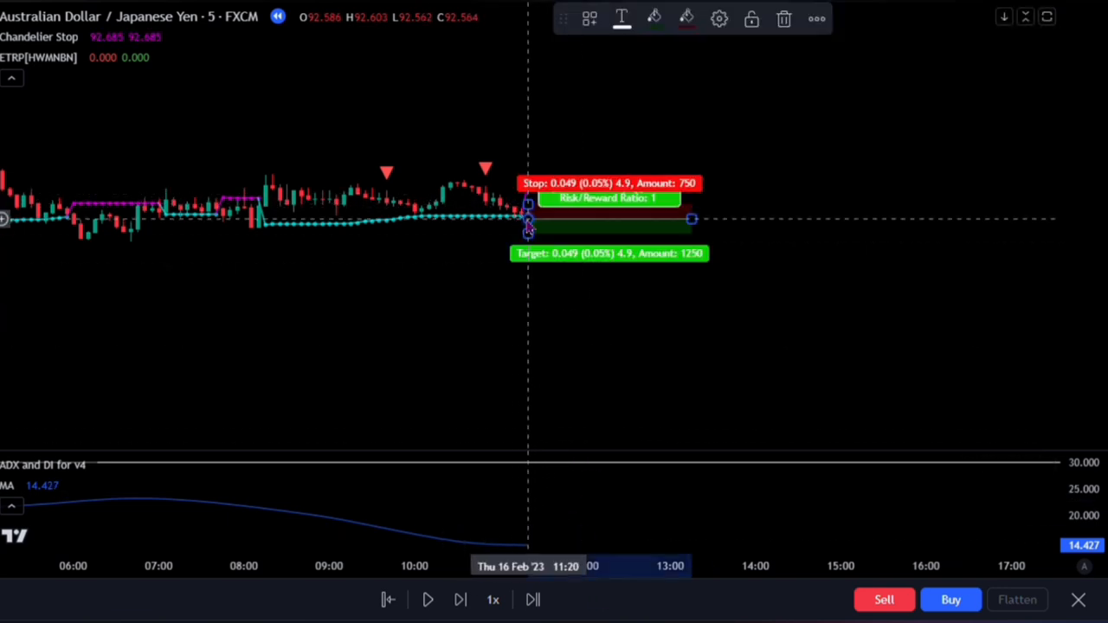
# - Extend the short position's profit target further below the AUD/JPY entry
pyautogui.moveTo(528, 204); pyautogui.dragTo(528, 182)
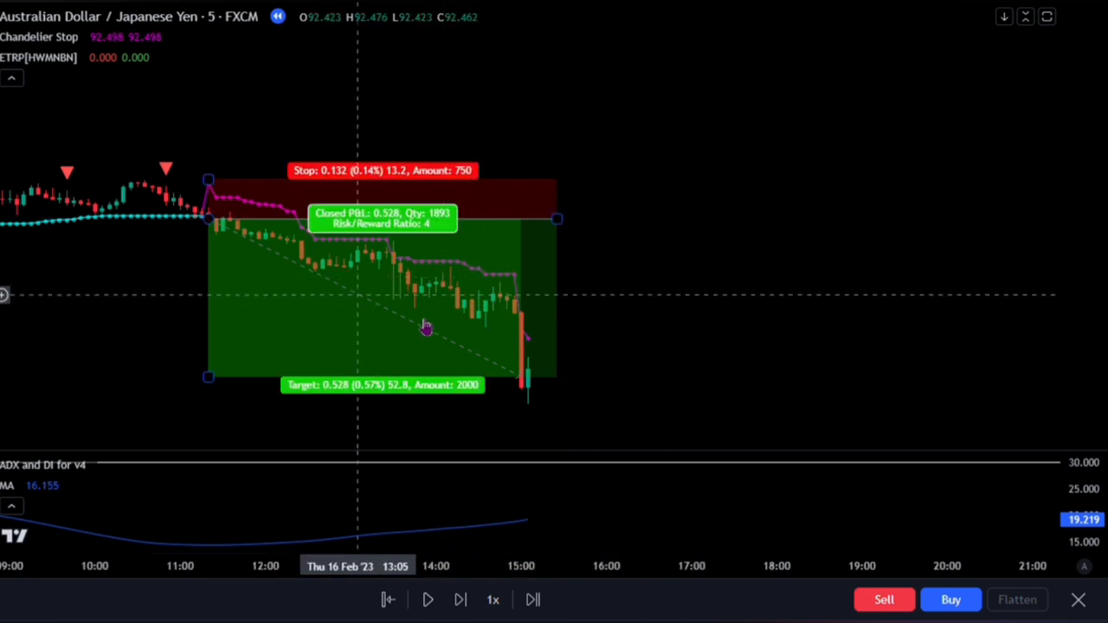
pyautogui.moveTo(395, 308)
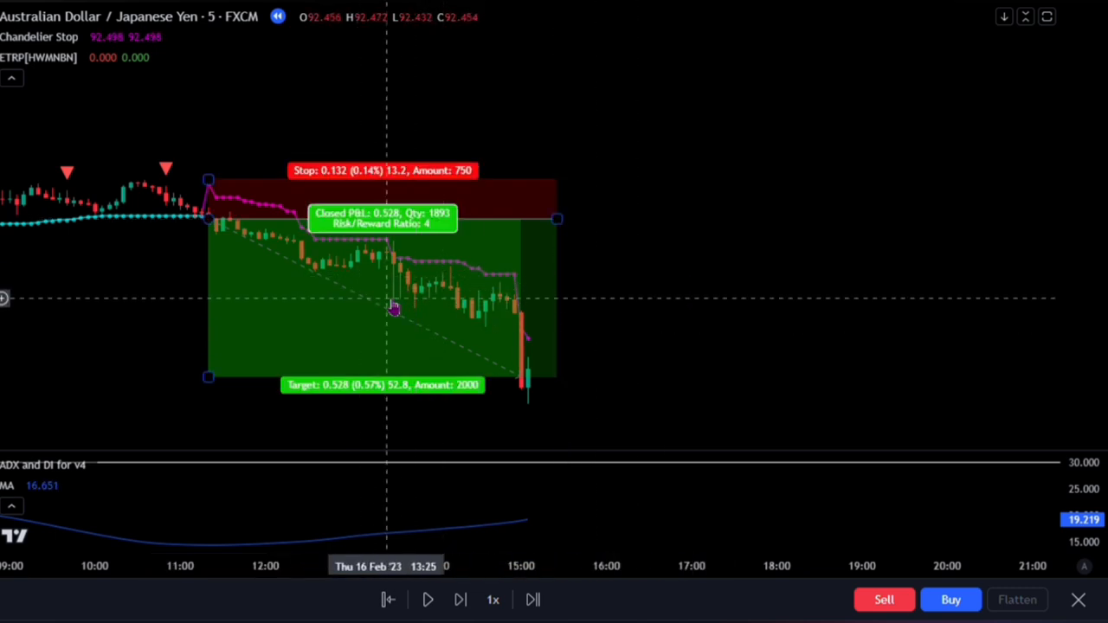